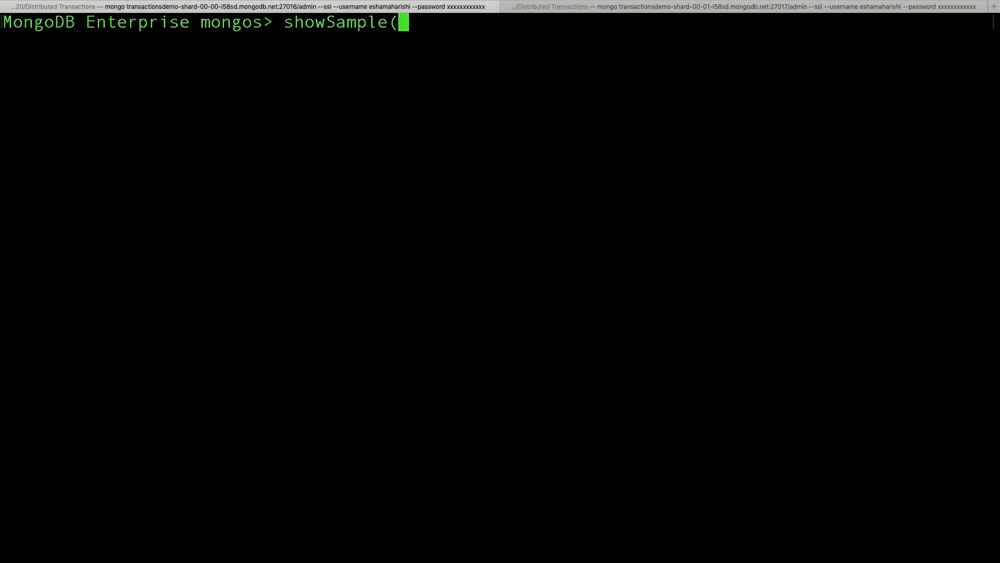
- Run showSample() and highlight the first document's US location value
type(")")
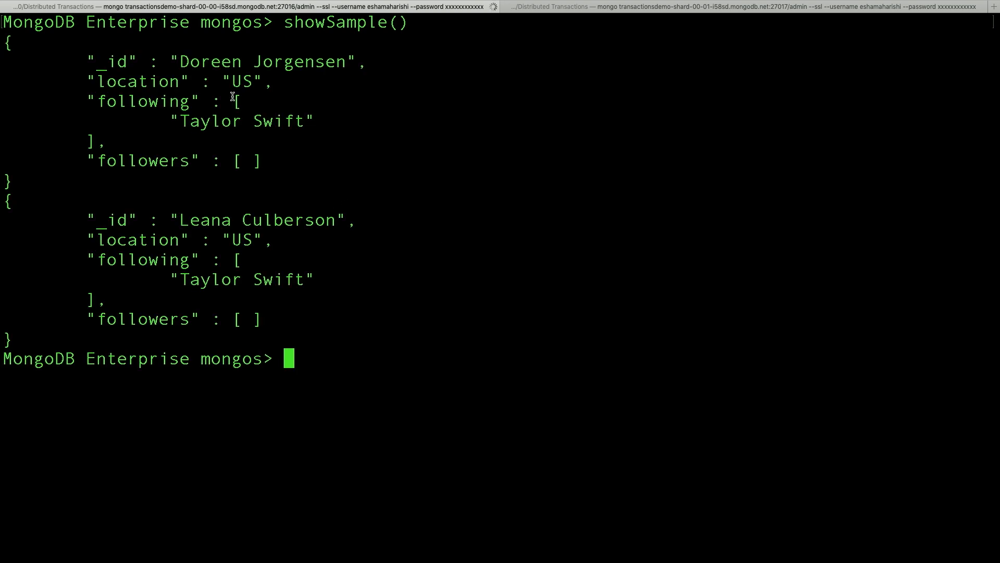
double_click(207, 61)
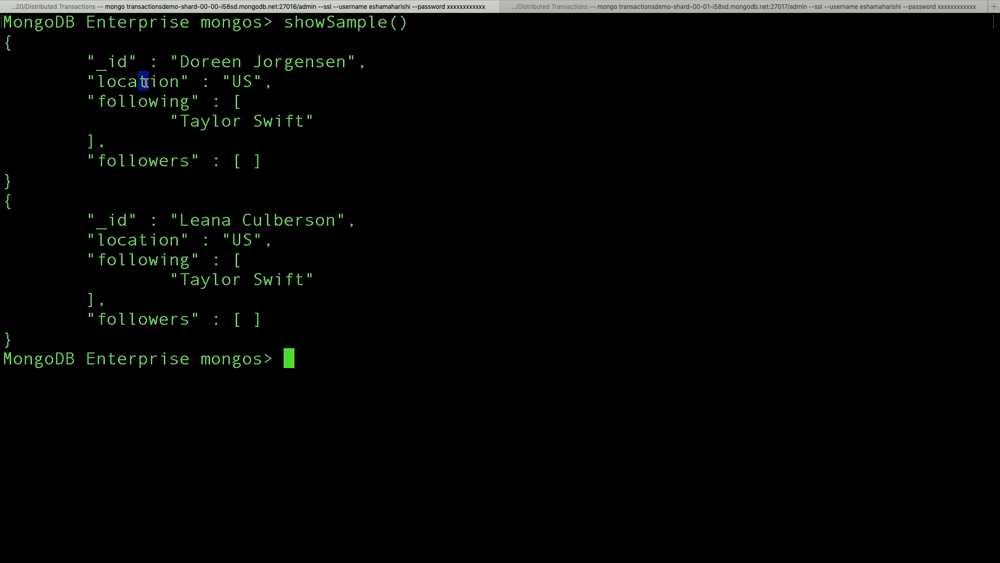
left_click_drag(147, 81, 255, 81)
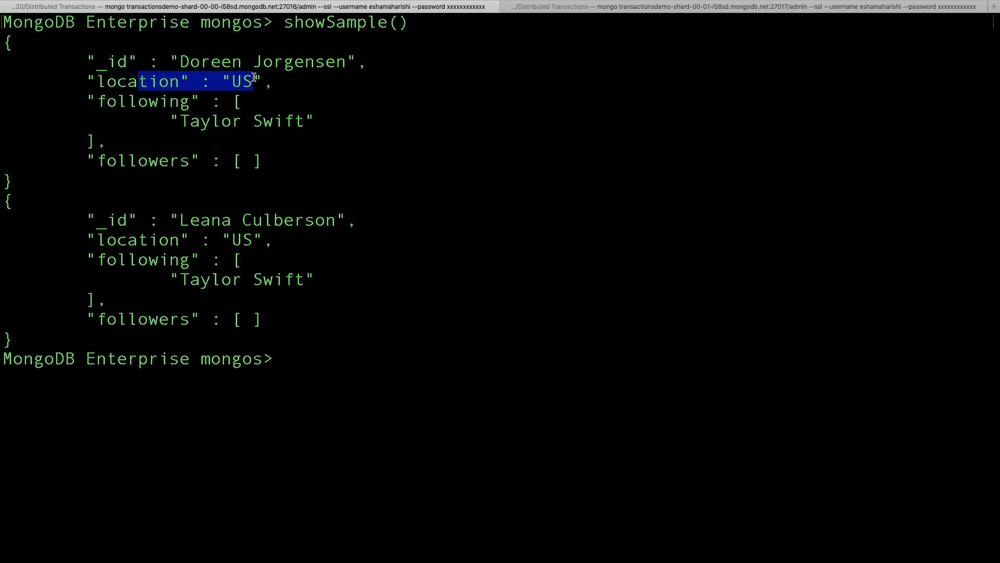
type("showT")
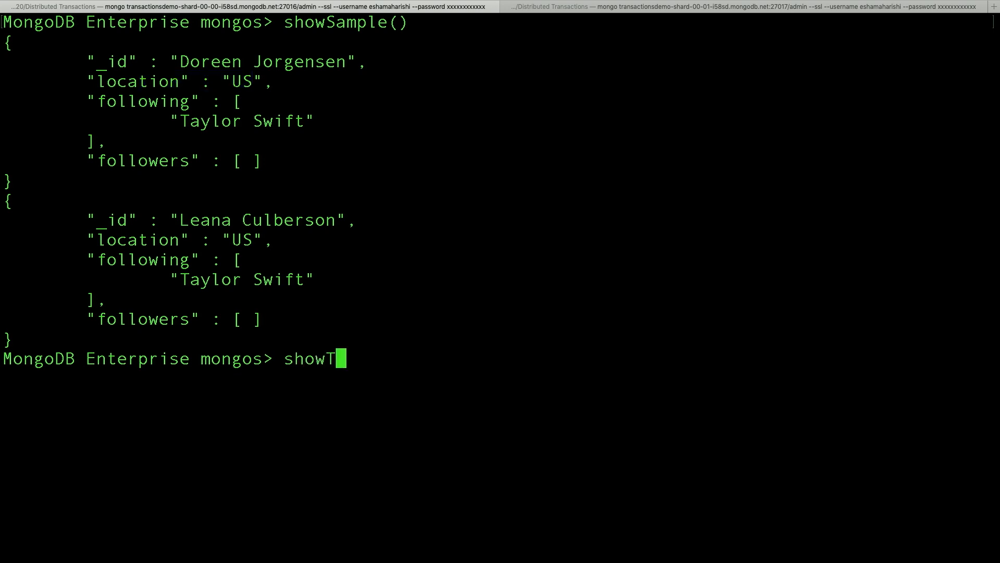
- Run showTaylorSwift() and showLorde(), highlighting Taylor Swift's US location line
type("aylorSwift)")
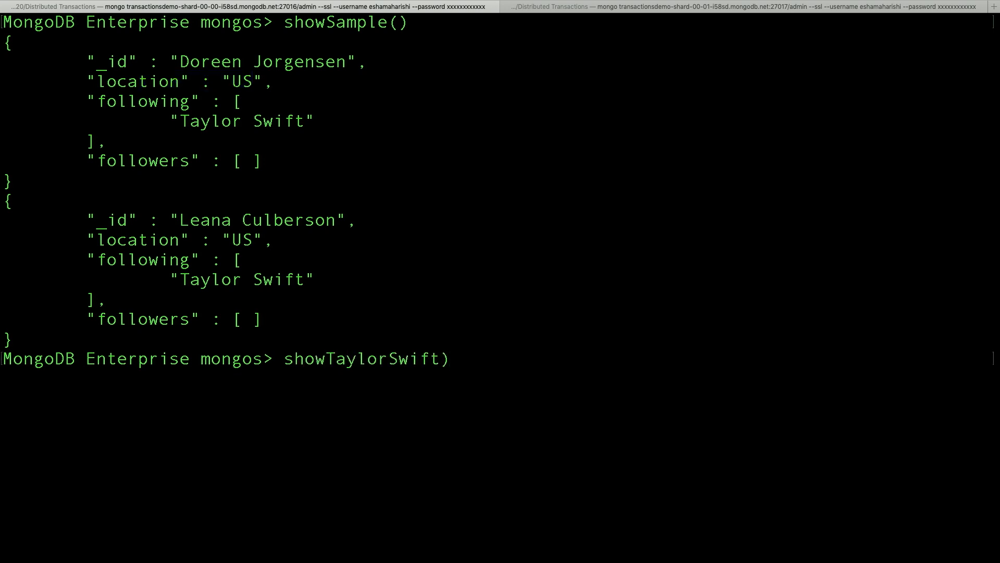
type("(")
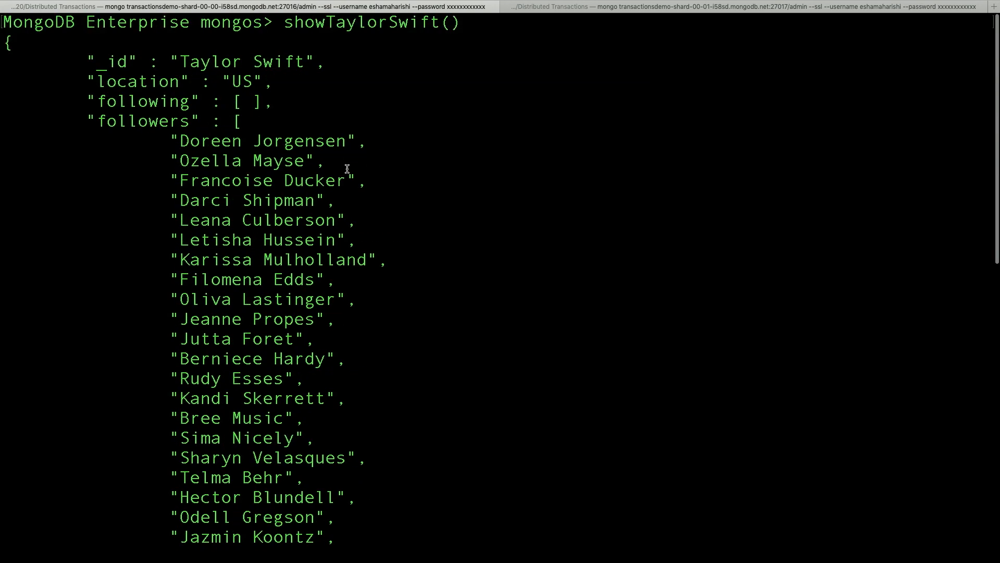
mouse_move(375, 226)
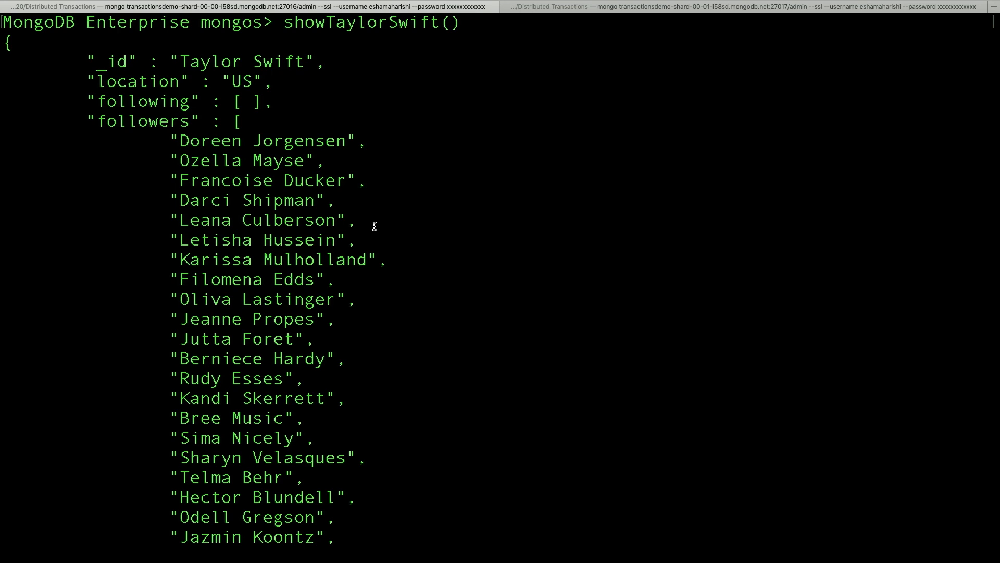
mouse_move(386, 245)
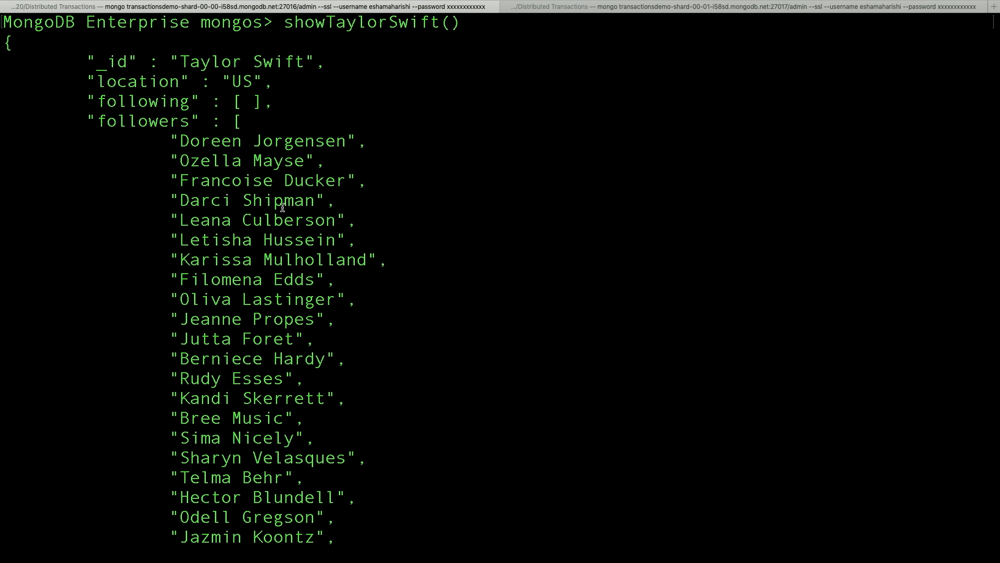
triple_click(160, 81)
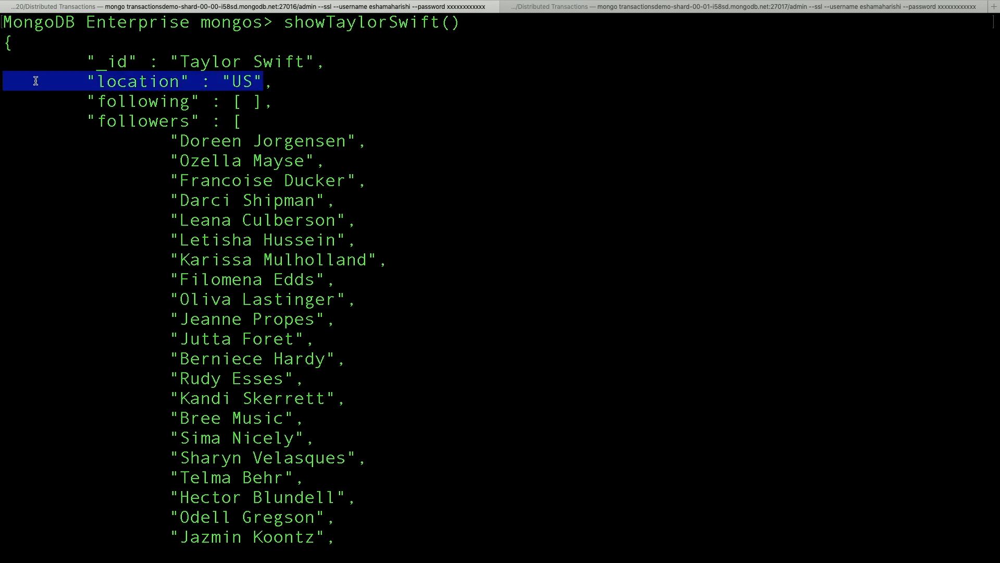
scroll("down", 3)
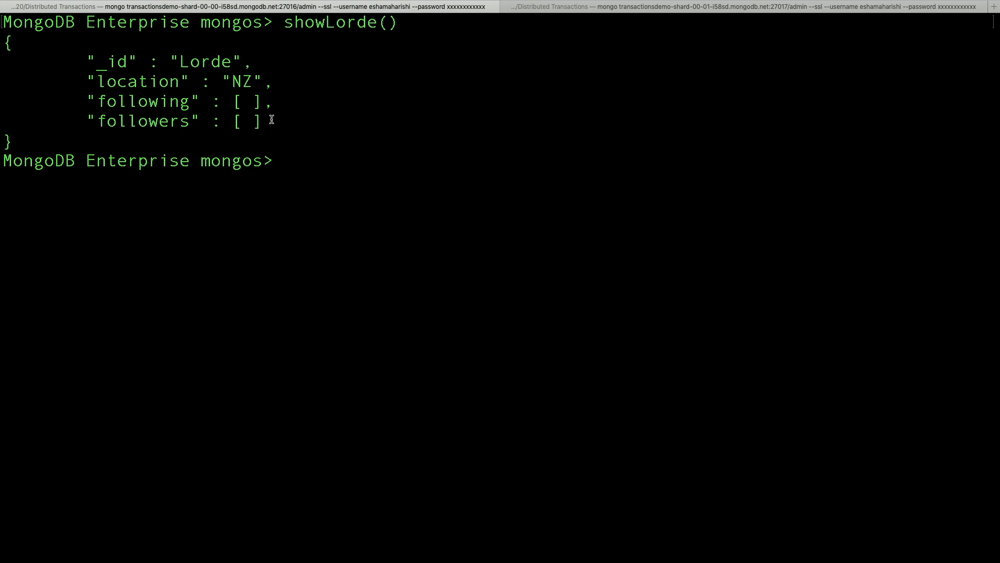
- Print the distributedTransaction_TaylorSwiftStartsFollowingLorde source and highlight its commit step
type("s")
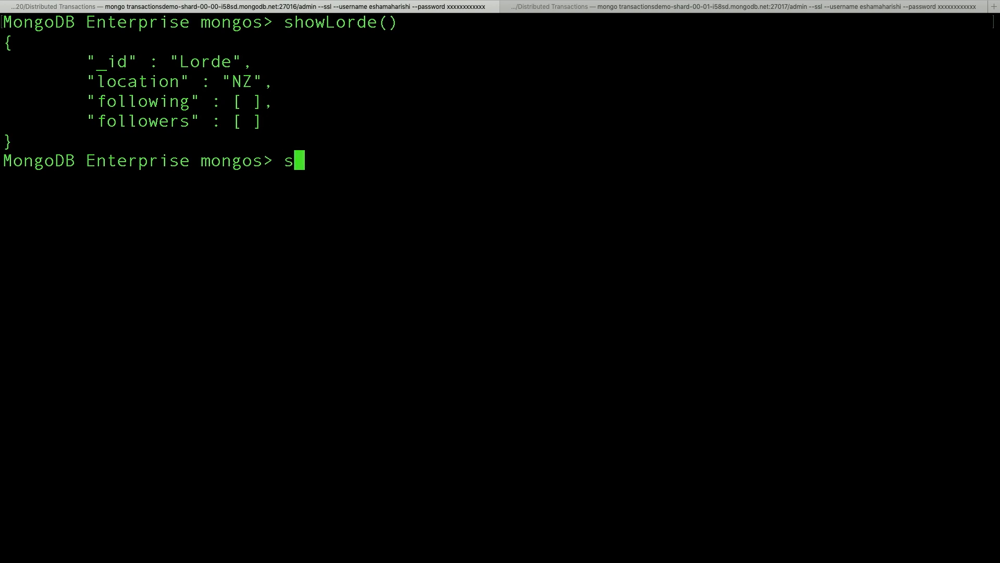
type("istributedTransaction_TaylorSwiftStartsFollowingLorde")
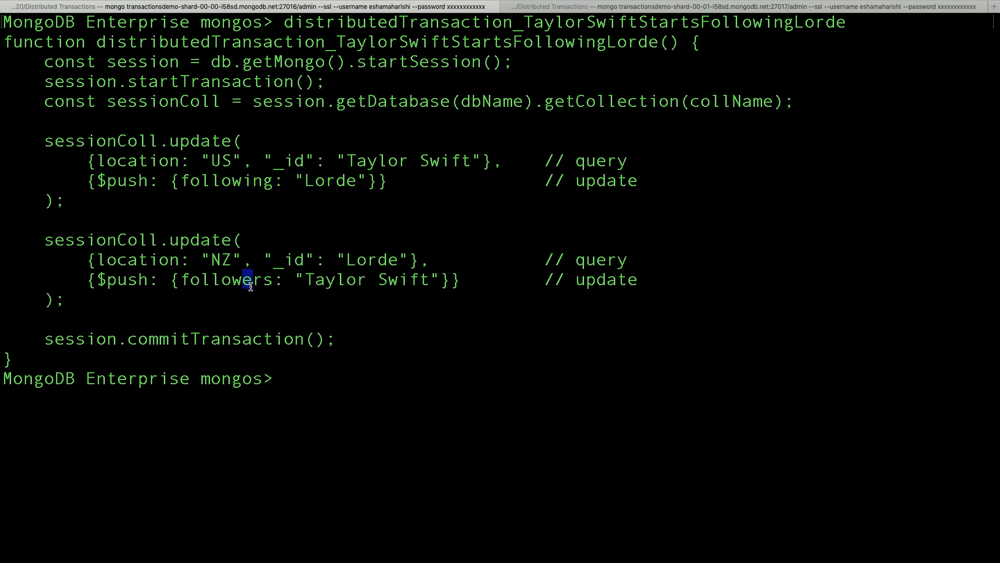
left_click_drag(250, 279, 309, 280)
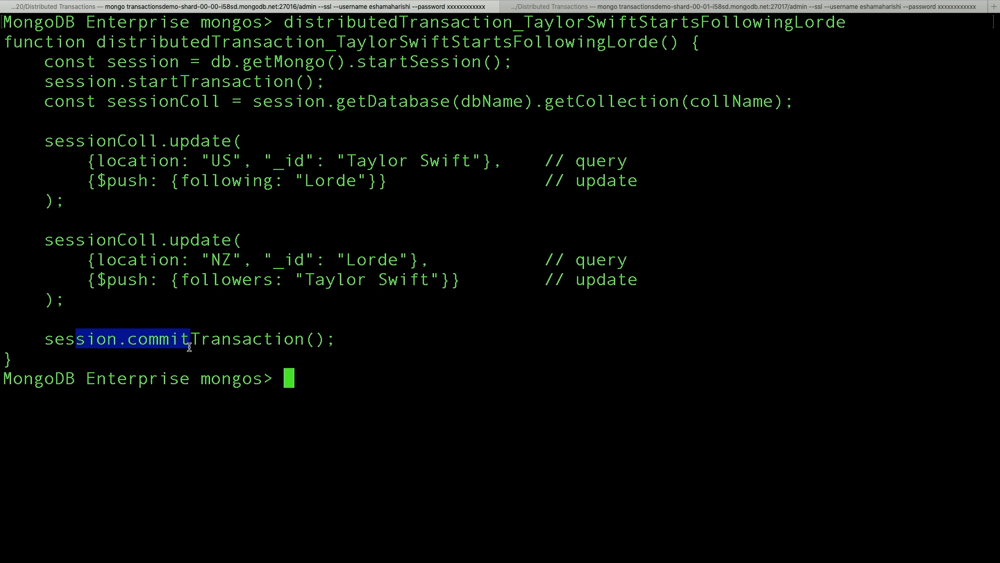
type("distributedTransaction_TaylorSwiftStartsFollowingLorde")
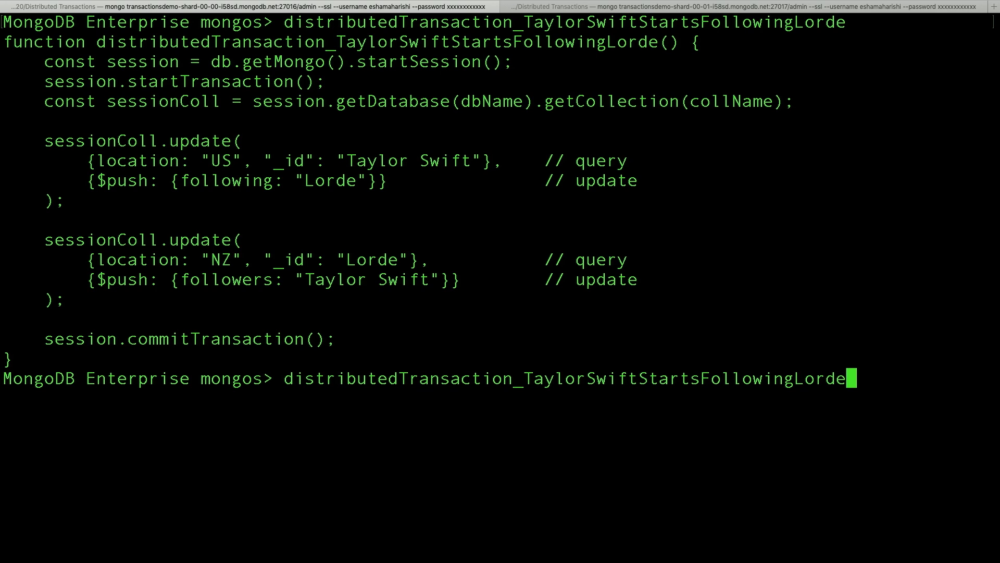
- Run distributedTransaction_TaylorSwiftStartsFollowingLorde() at the mongos prompt
type("()")
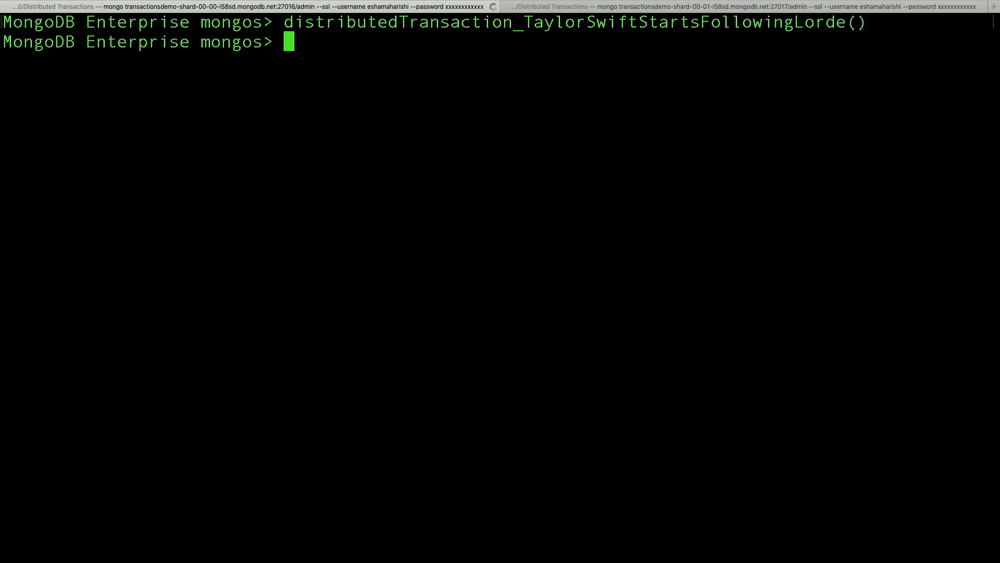
type("showTaylorSwift")
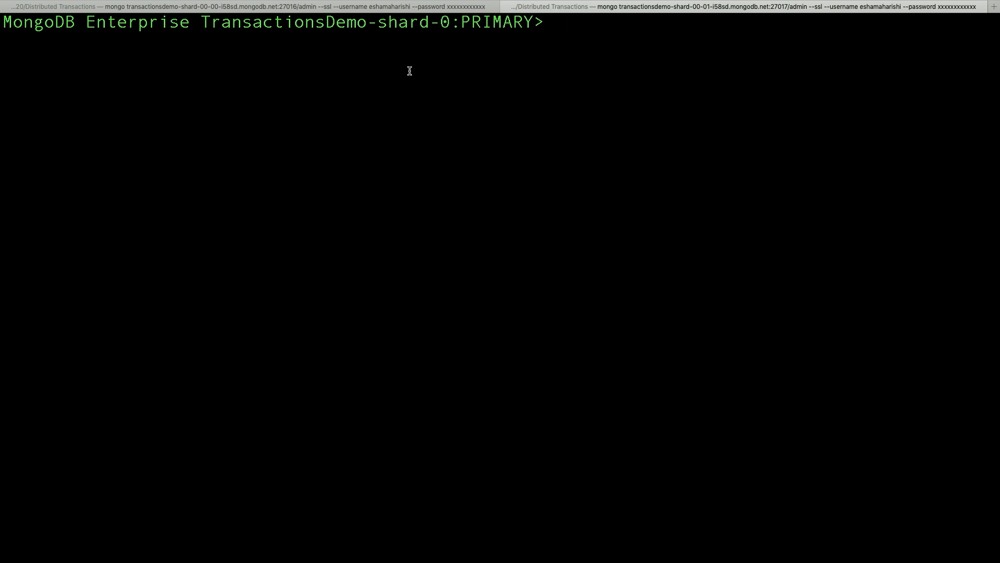
- Scroll the transaction oplog entries, highlighting the change adding Lorde to following
type("showDi")
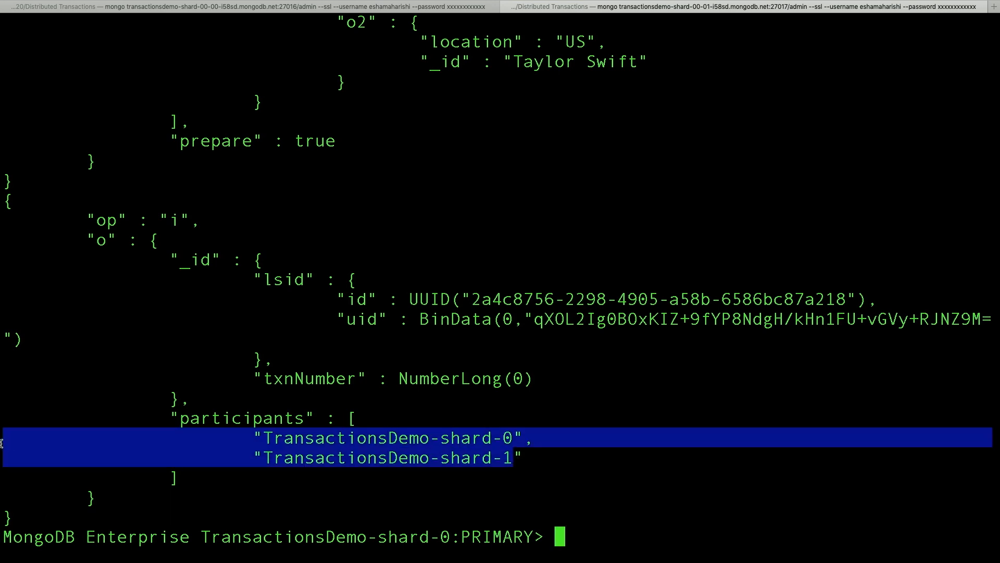
scroll("down", 3)
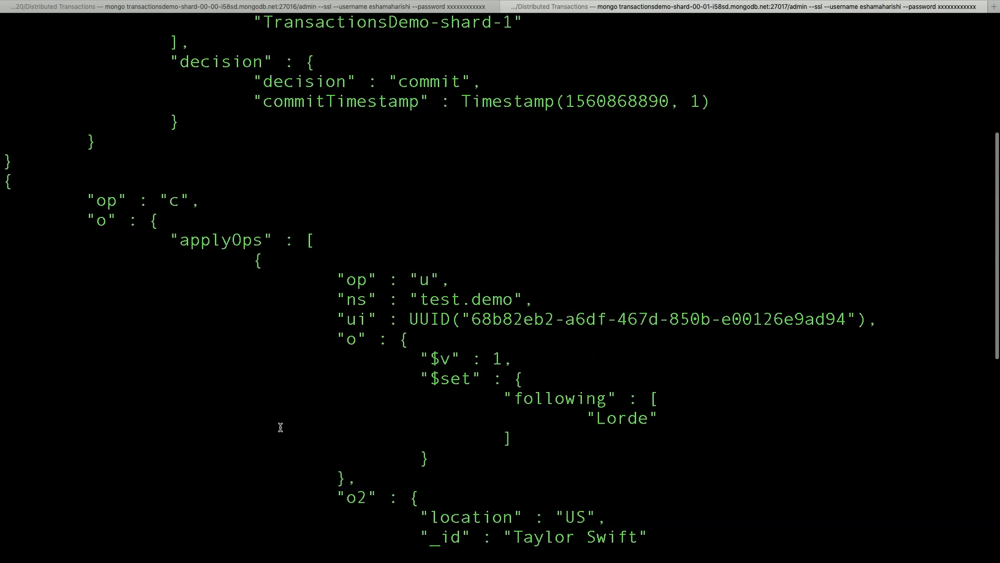
left_click_drag(16, 353, 355, 479)
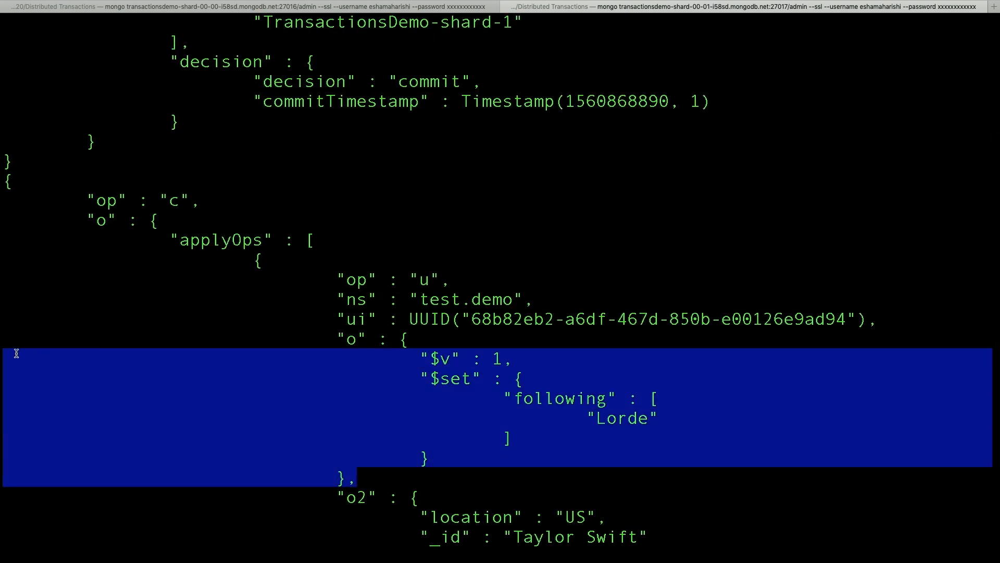
scroll("down", 3)
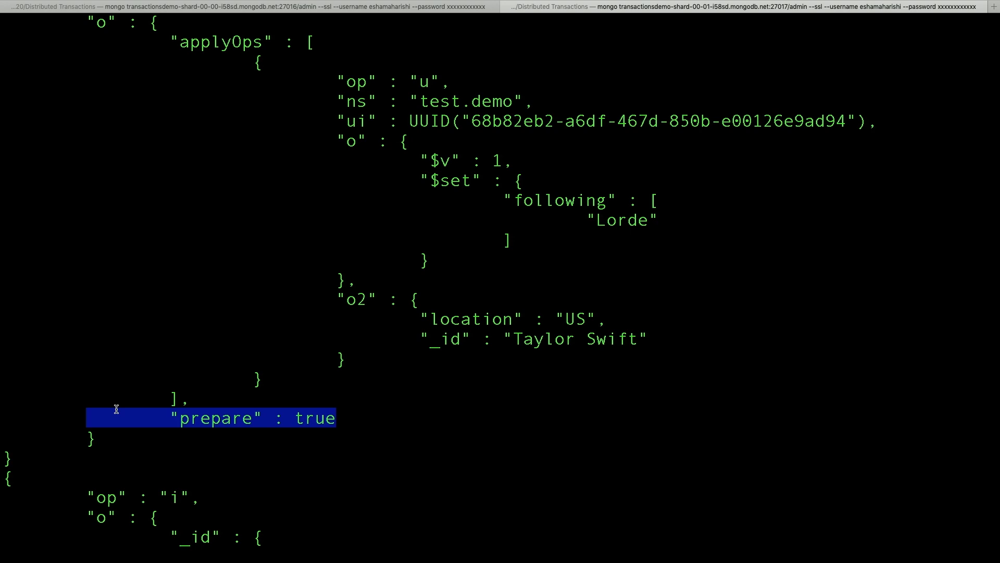
mouse_move(182, 401)
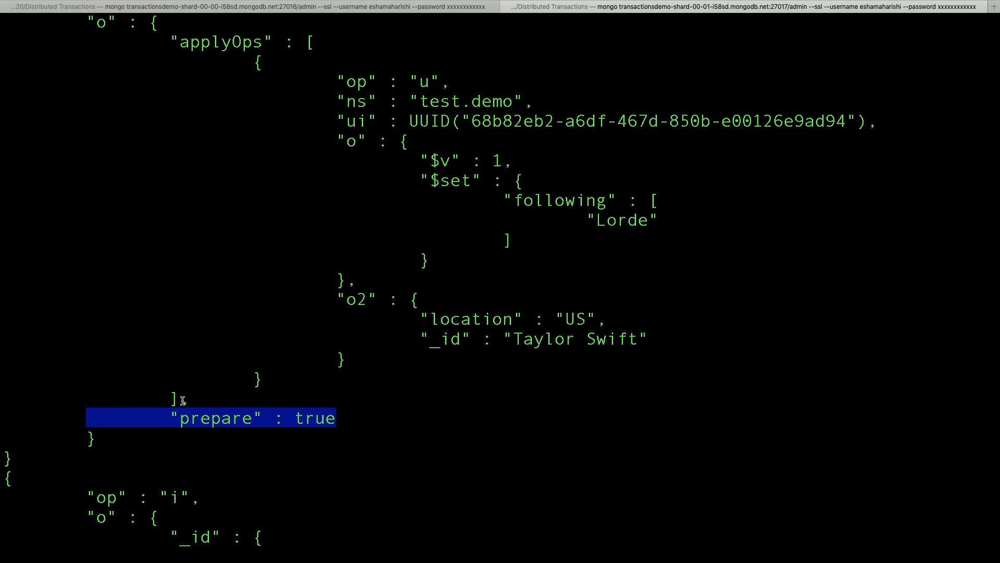
scroll("down", 3)
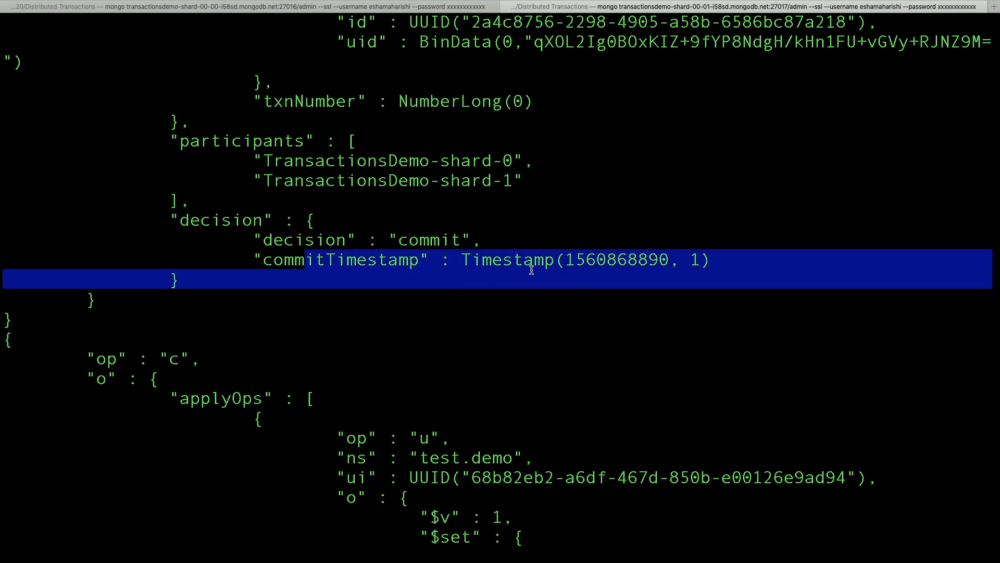
scroll("down", 3)
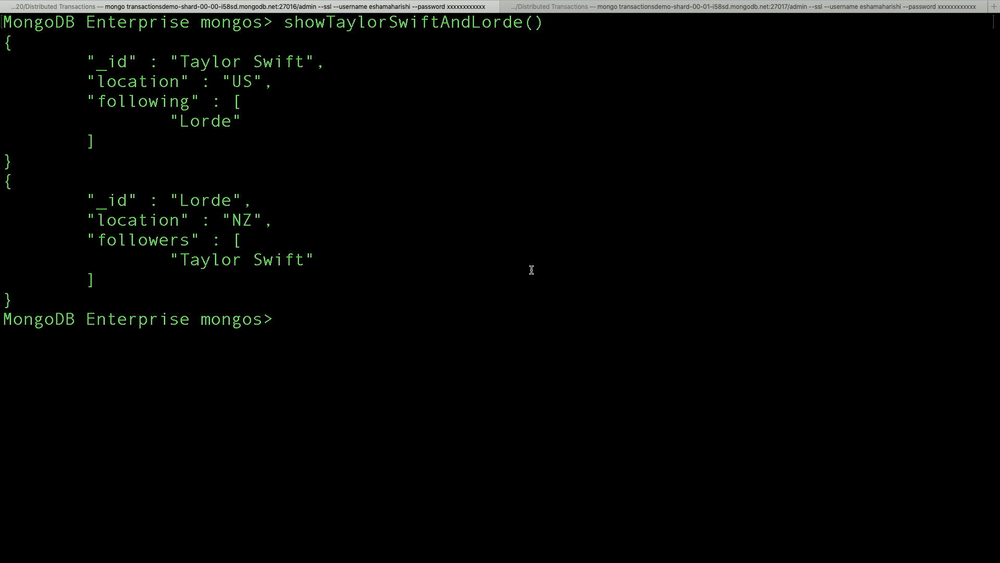
- Clear the earlier shell output with Ctrl+L
key("ctrl+l")
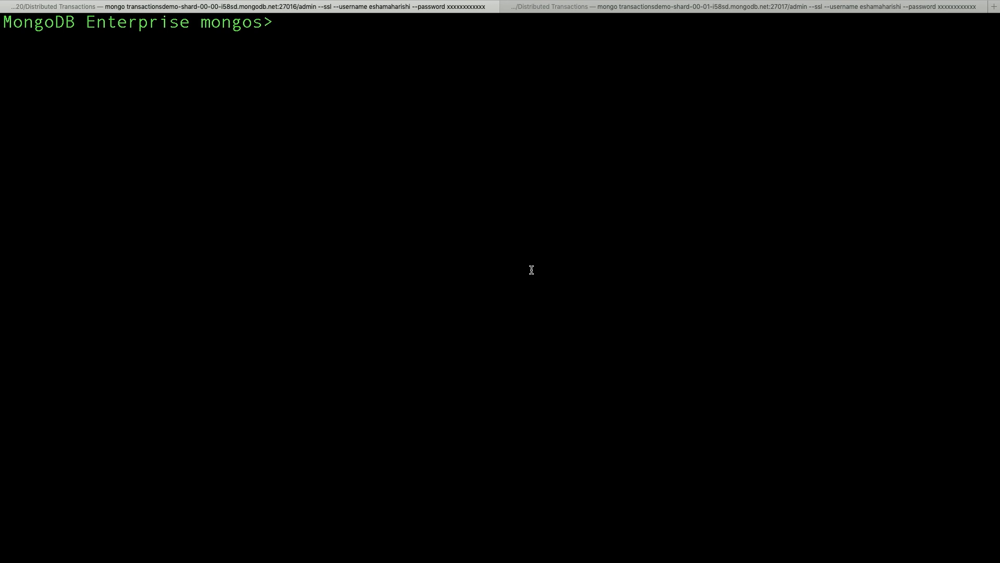
- Print largeTransaction_TaylorSwiftQuitsInstagram's source, then run largeTransaction_TaylorSwiftQuitsInstagram()
type("largeTransaction_TaylorSwiftQuitsInstagram(")
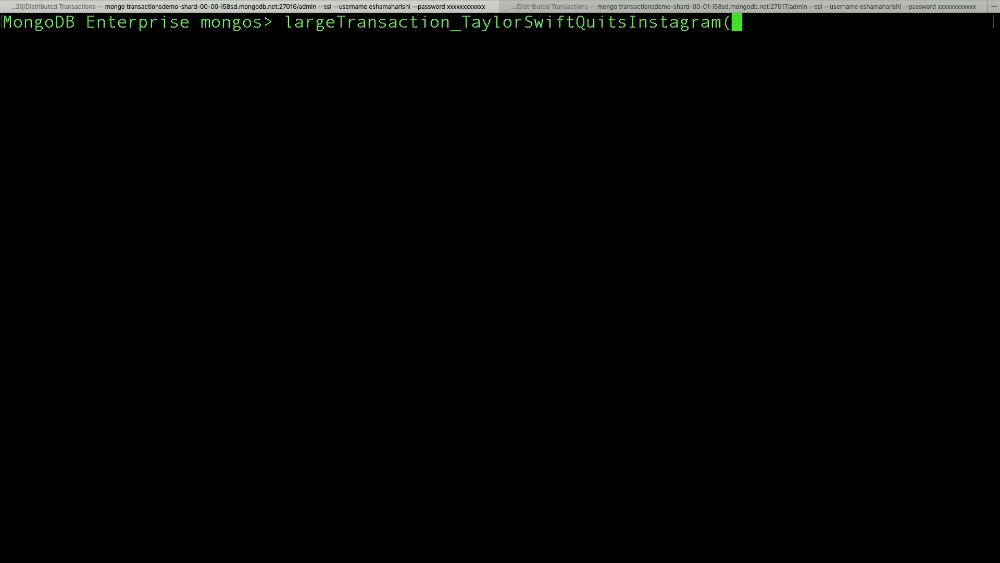
key("Backspace")
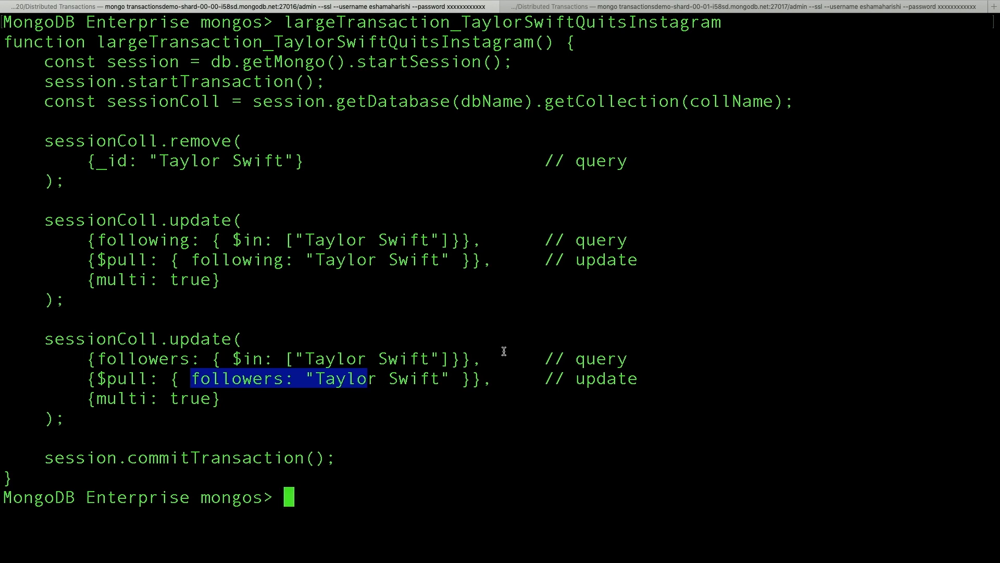
left_click(580, 344)
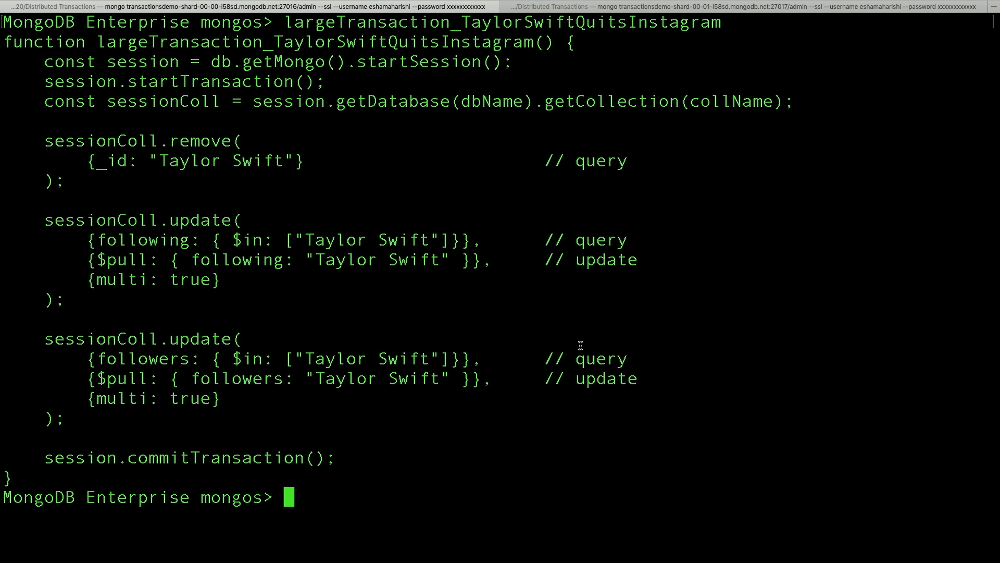
type("largeTransaction_TaylorSwiftQuitsInstagram()")
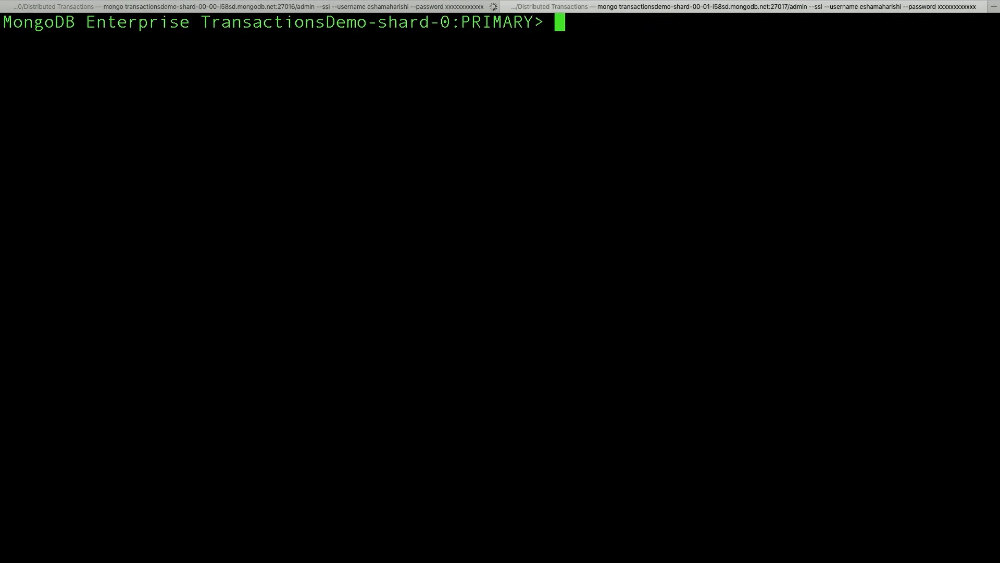
- Run showLargeTransactionOplogEntries() on shard 0 and scroll through the partialTxn entries
type("showLargeTransactionOplogEntries(")
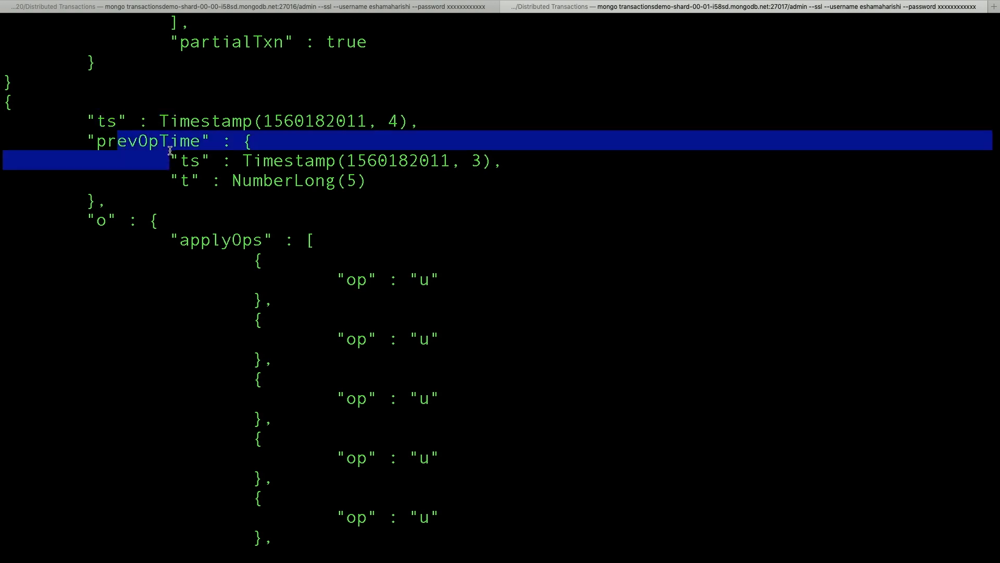
scroll("down", 3)
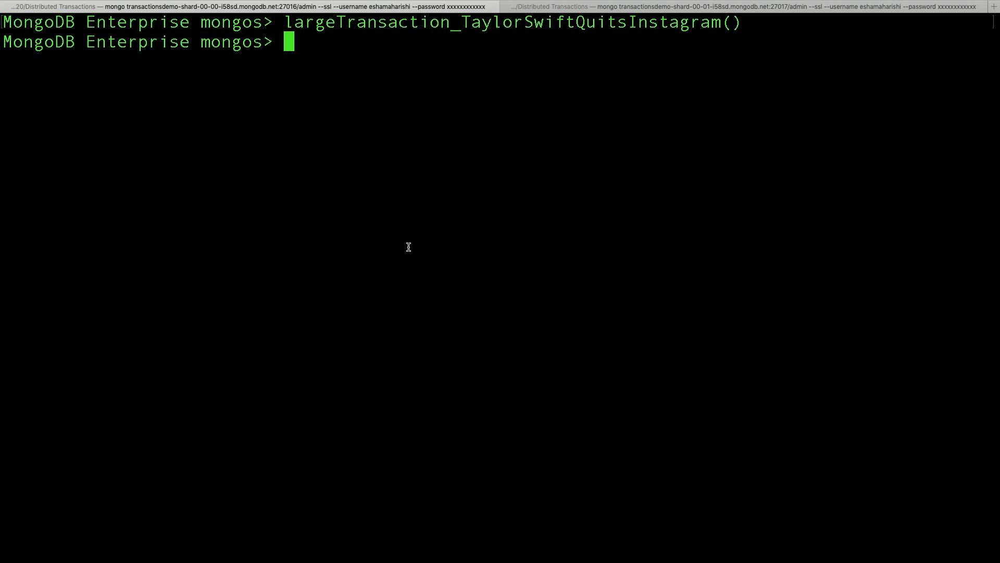
- Run timeFindJaneInAU() (240 ms), then print the changeShardKey_JaneMovesToTheUS source
type("time")
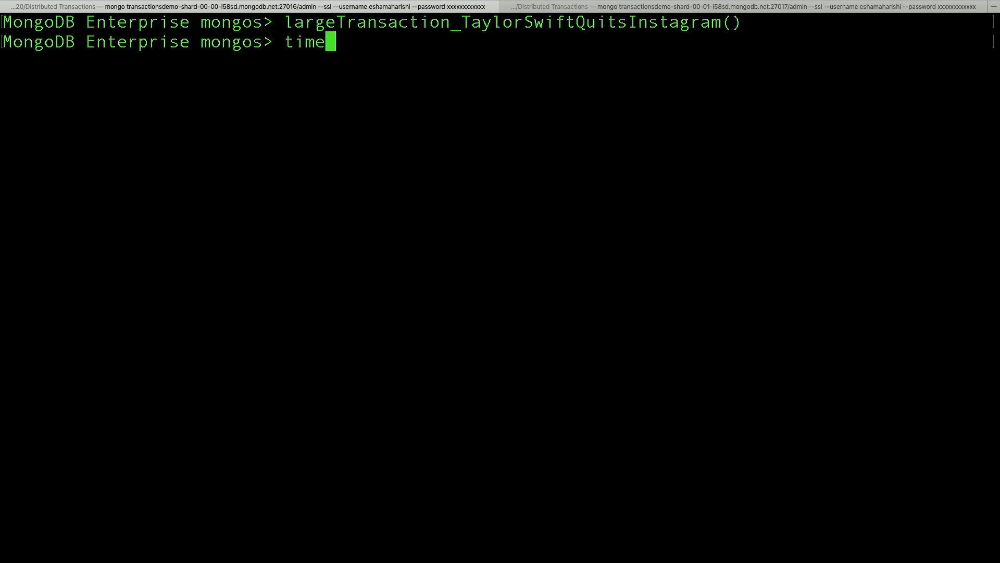
type("FindJaneIn")
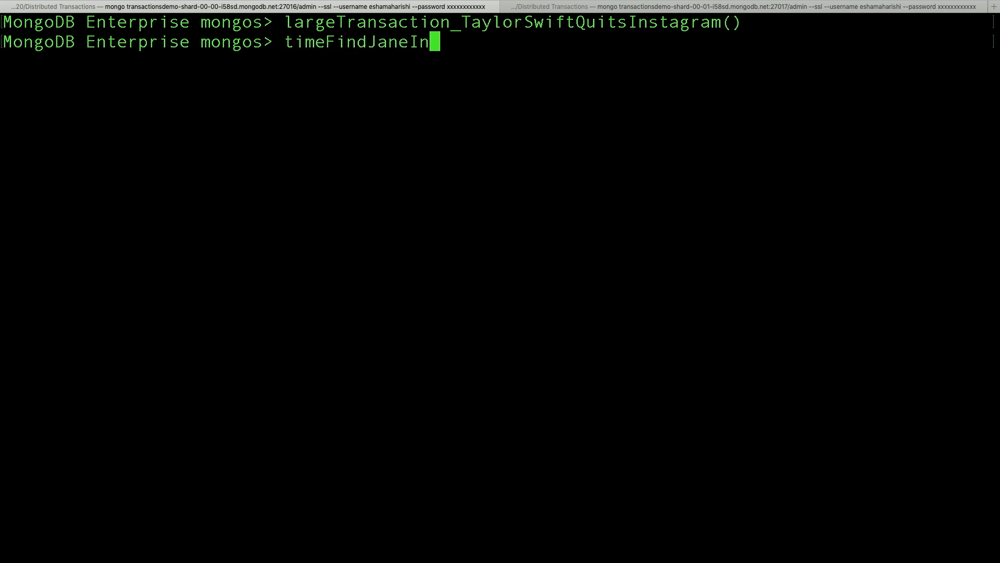
type("AU()")
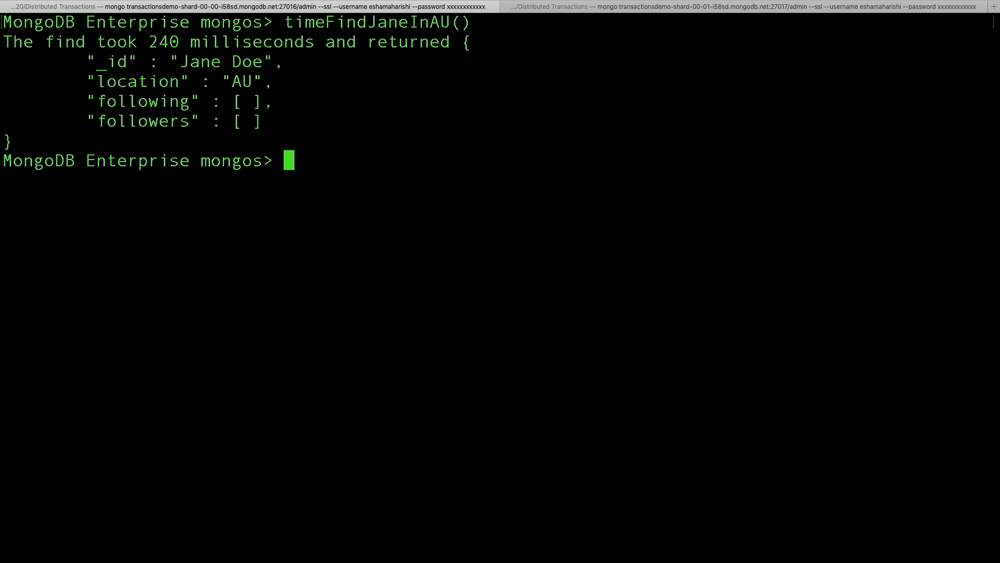
mouse_move(360, 252)
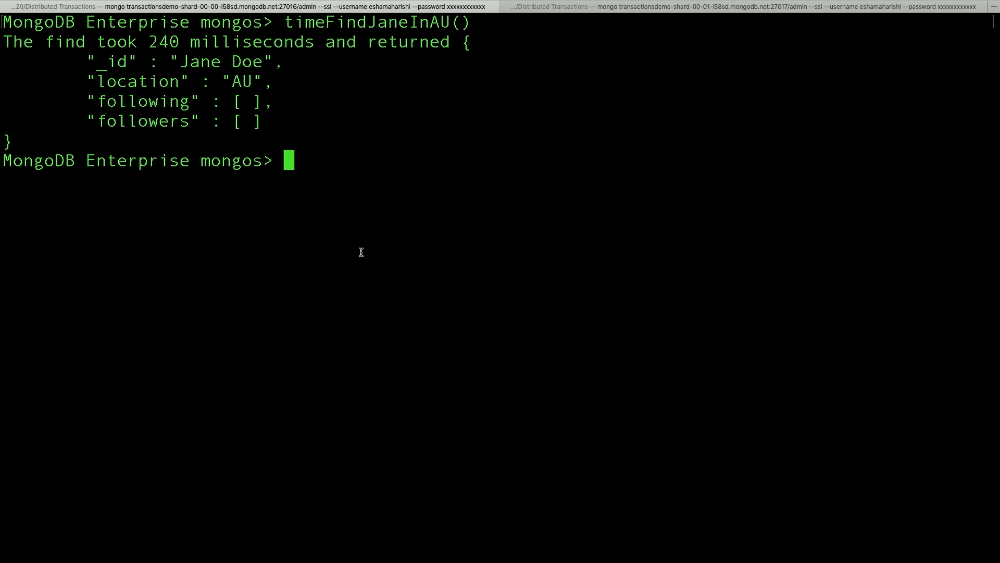
mouse_move(266, 175)
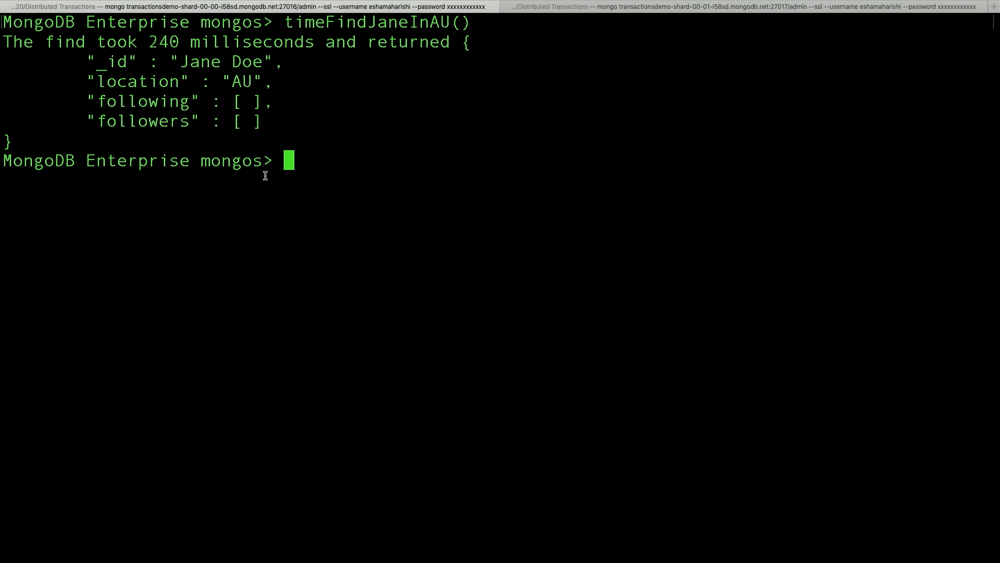
type("changeShardKey_JaneMovesToTheUS")
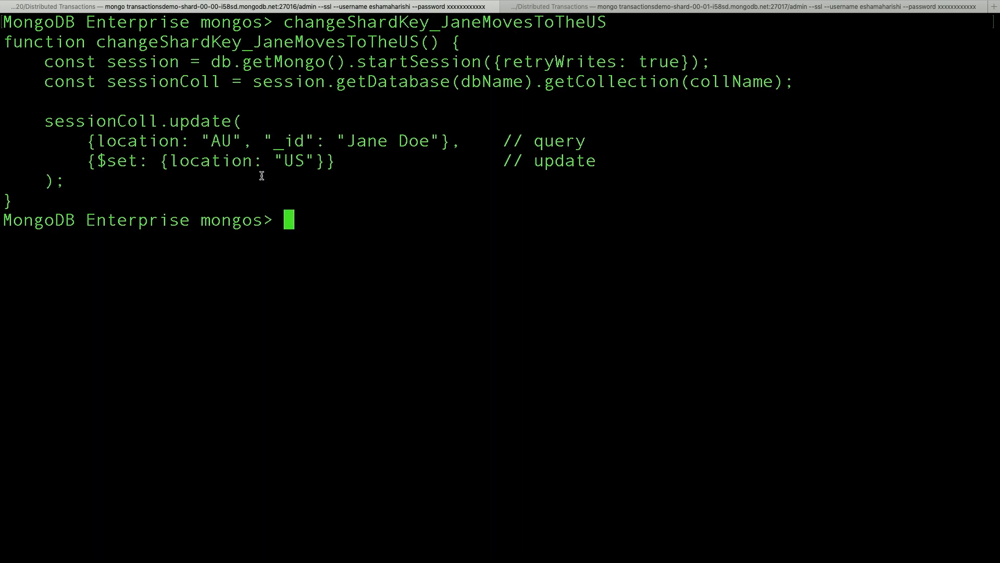
- Highlight the location-to-US update, run changeShardKey_JaneMovesToTheUS(), then timeFindJaneInUS()
left_click_drag(93, 161, 296, 161)
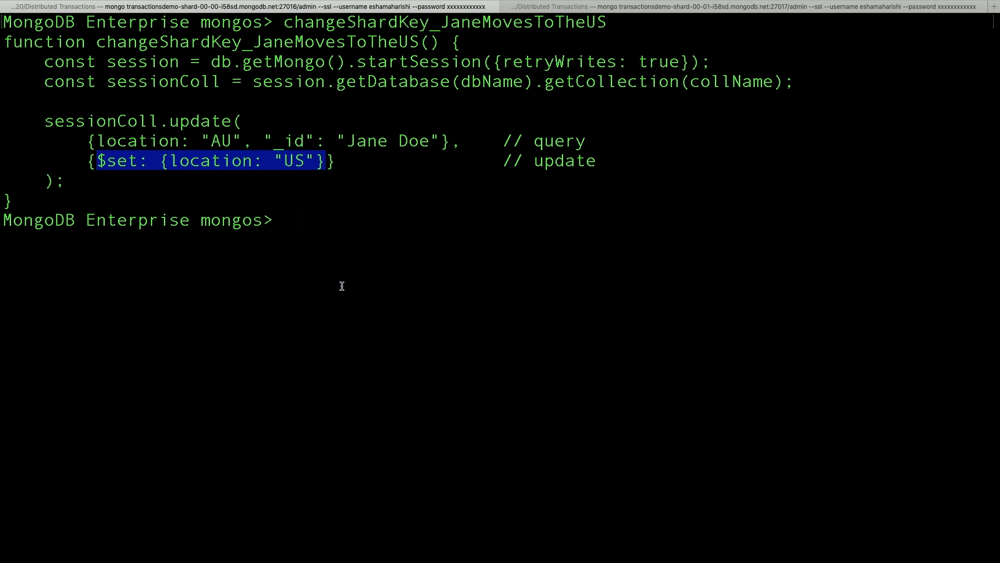
type("changeShardKey_JaneMovesToTheUS()")
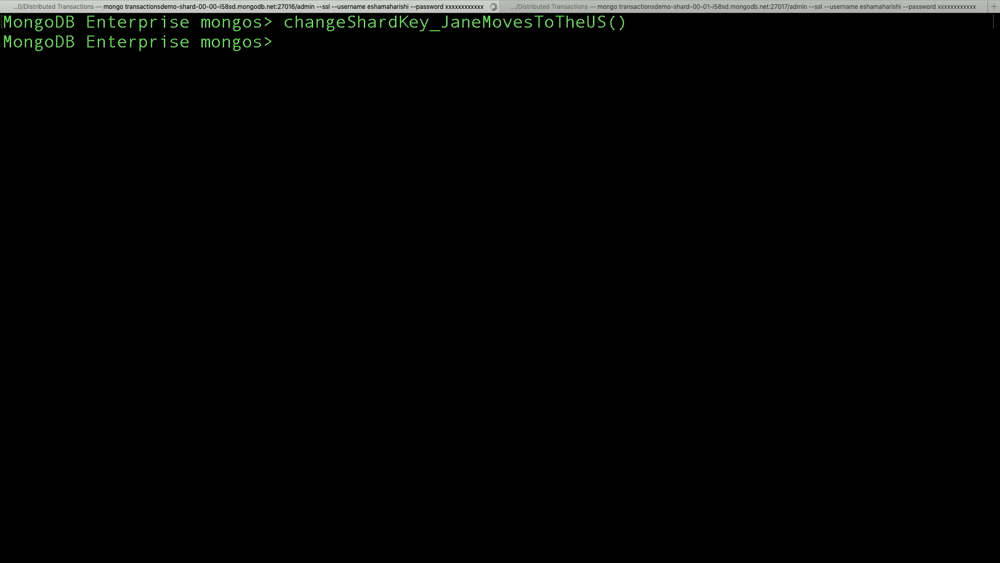
type("timeFindJaneIn")
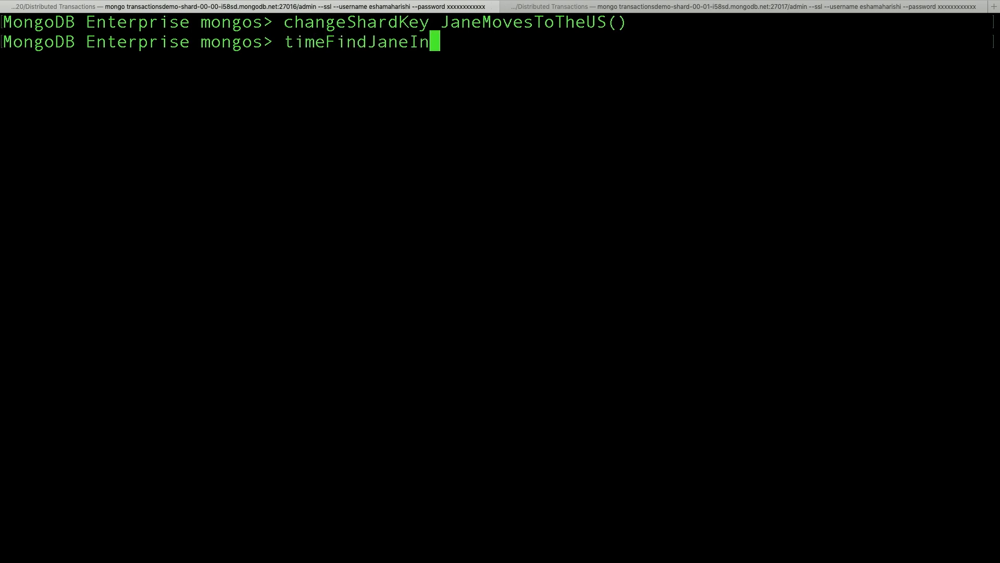
type("US()")
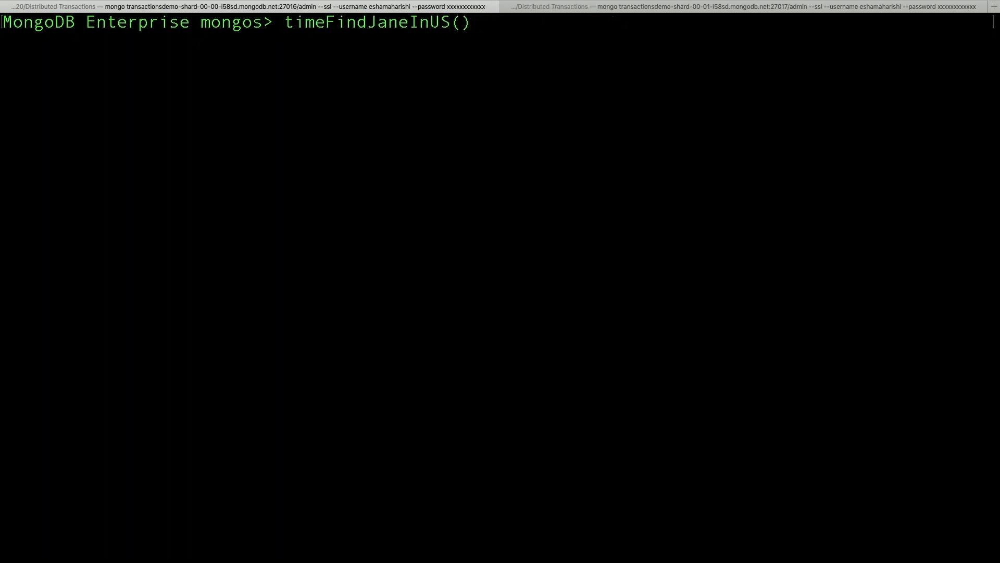